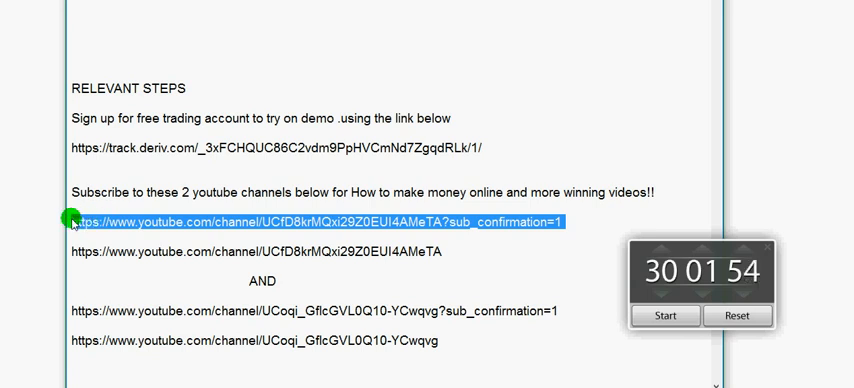
mouse_move(595, 236)
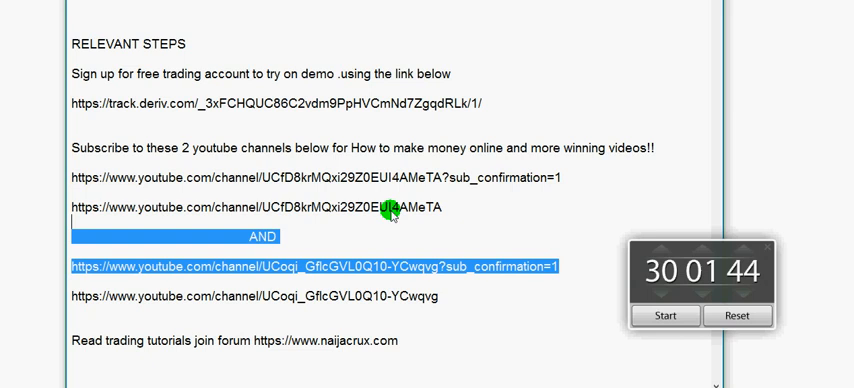
mouse_move(578, 249)
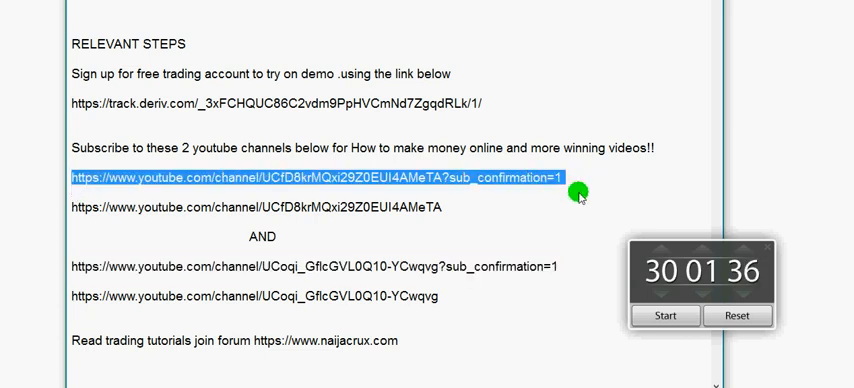
mouse_move(622, 23)
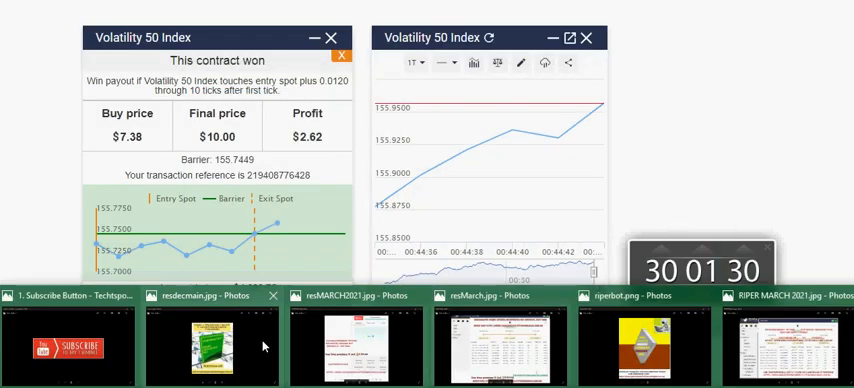
Open the resdecmain.jpg bot advertisement and page to the next promotional image.
click(211, 342)
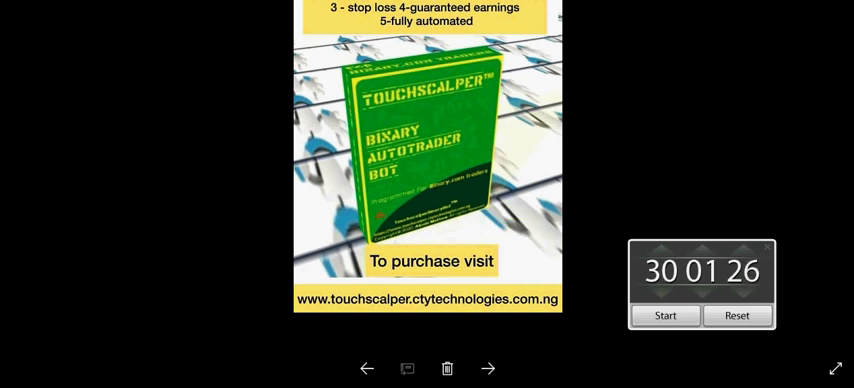
click(489, 368)
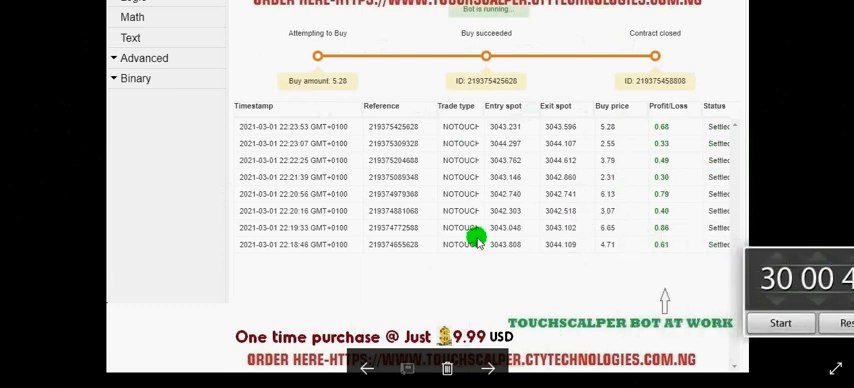
mouse_move(580, 175)
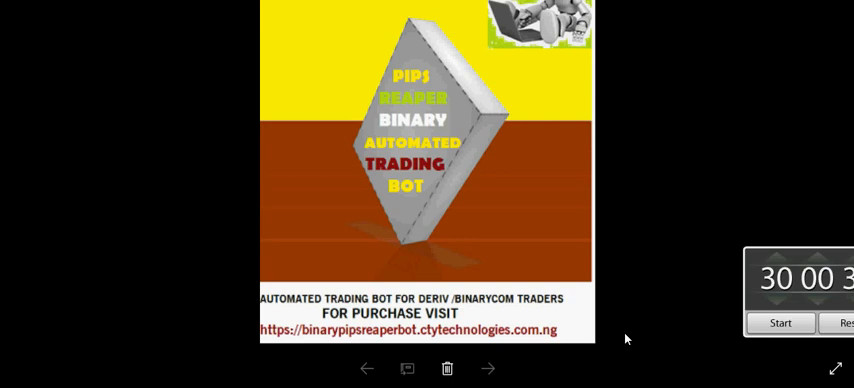
mouse_move(670, 240)
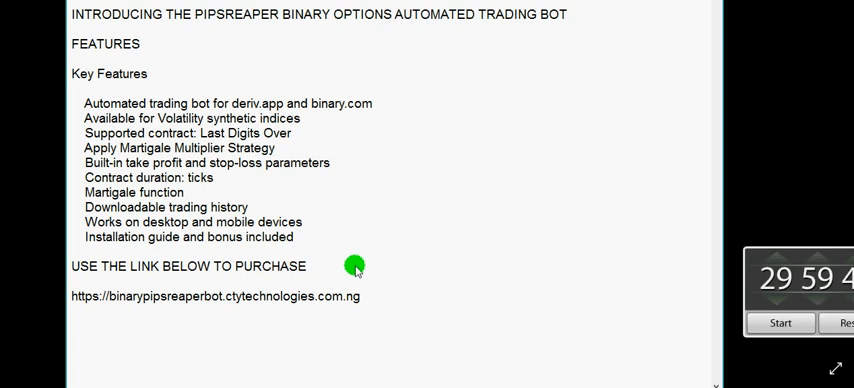
mouse_move(401, 156)
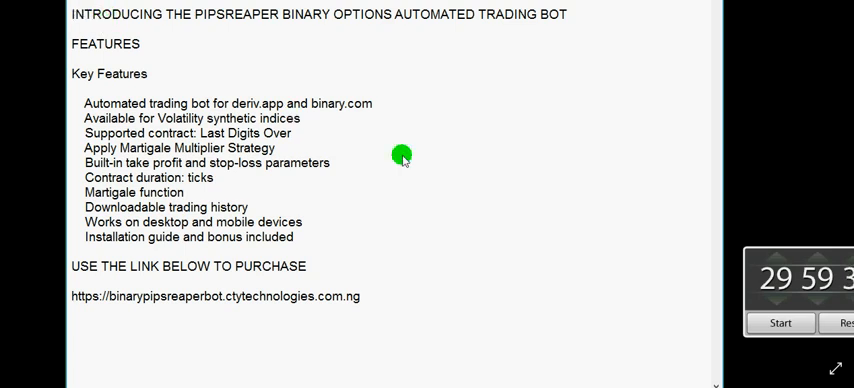
mouse_move(351, 287)
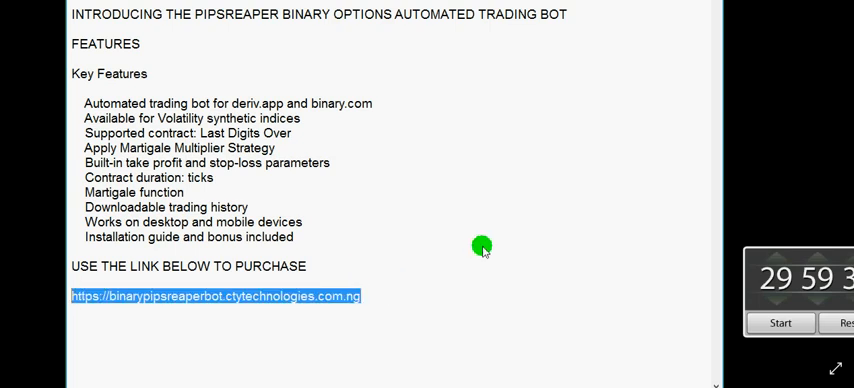
Scroll through the bot notes and select the Deriv demo sign-up link.
scroll(down, 3)
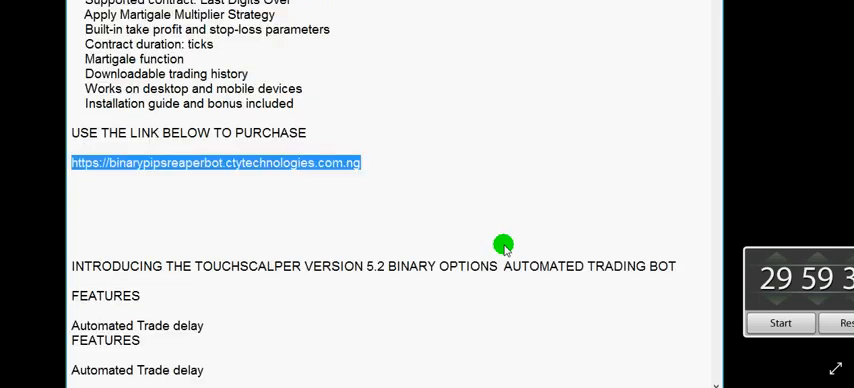
scroll(down, 3)
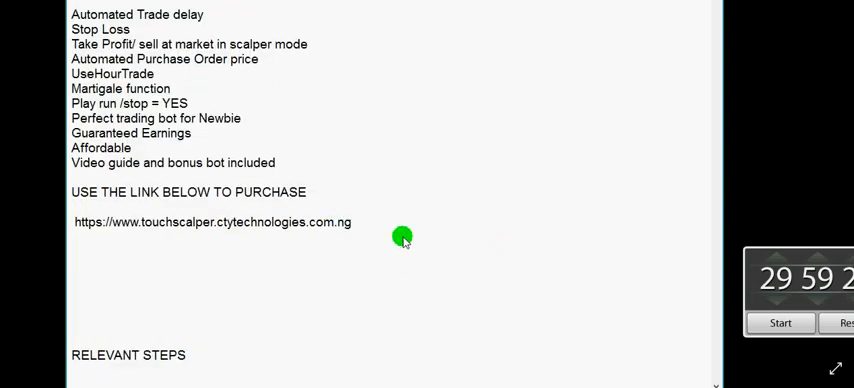
mouse_move(391, 216)
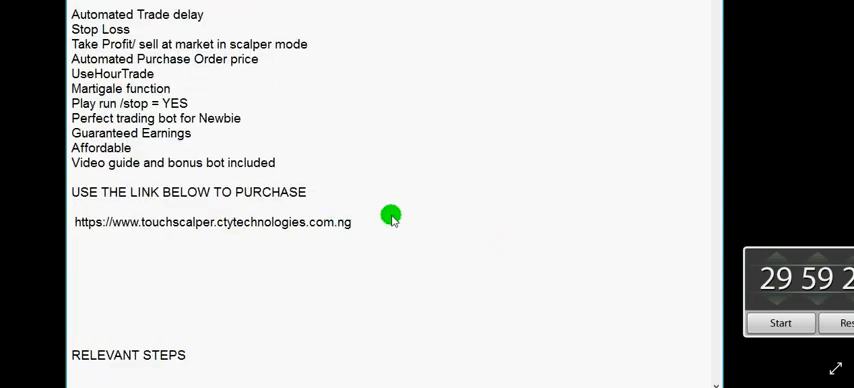
mouse_move(423, 225)
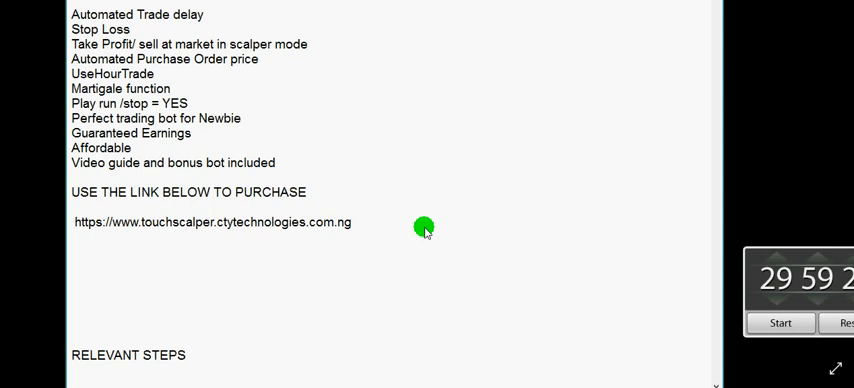
scroll(down, 3)
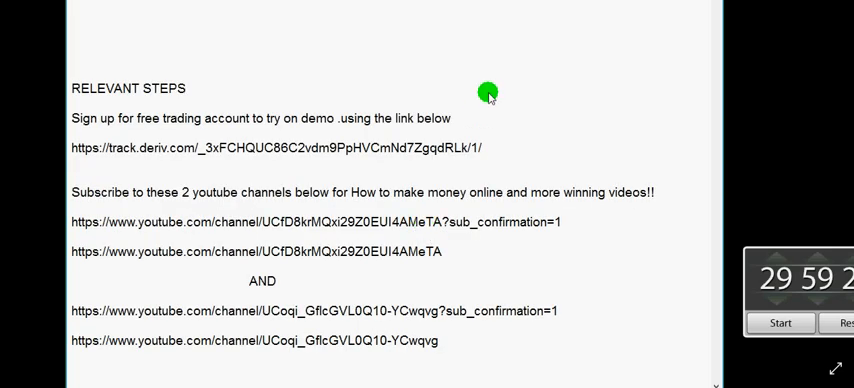
double_click(276, 147)
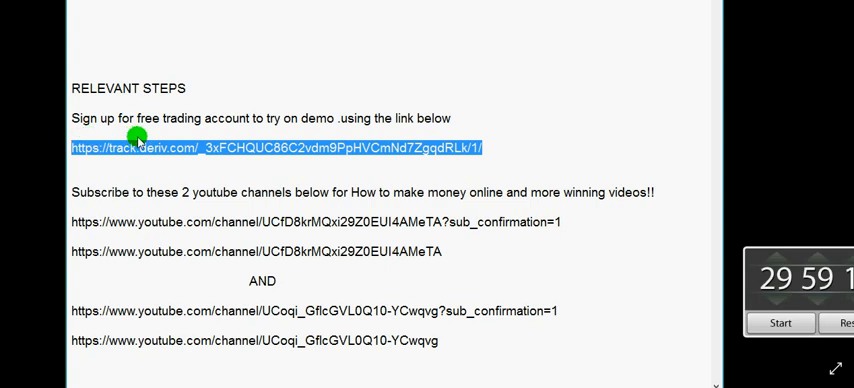
mouse_move(451, 185)
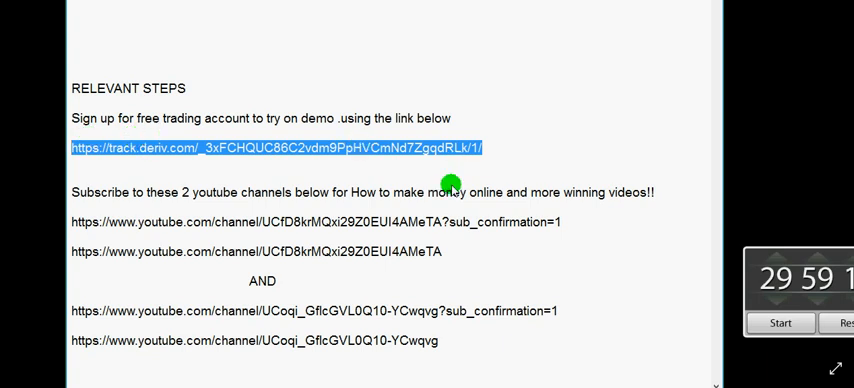
mouse_move(584, 217)
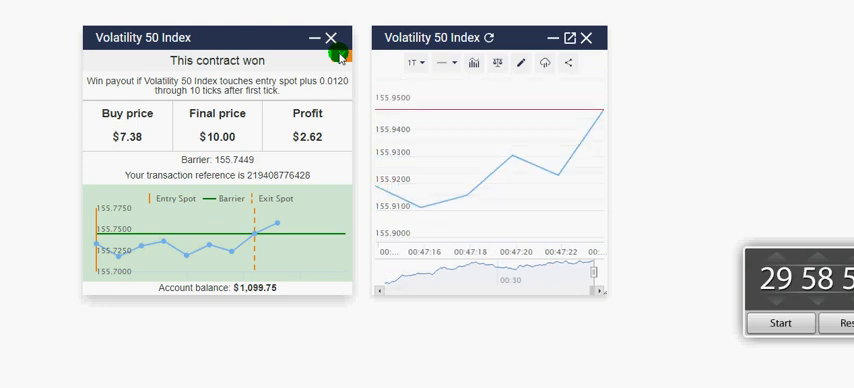
Close the won contract and reselect Volatility 50 Index for the Touch trade.
click(330, 37)
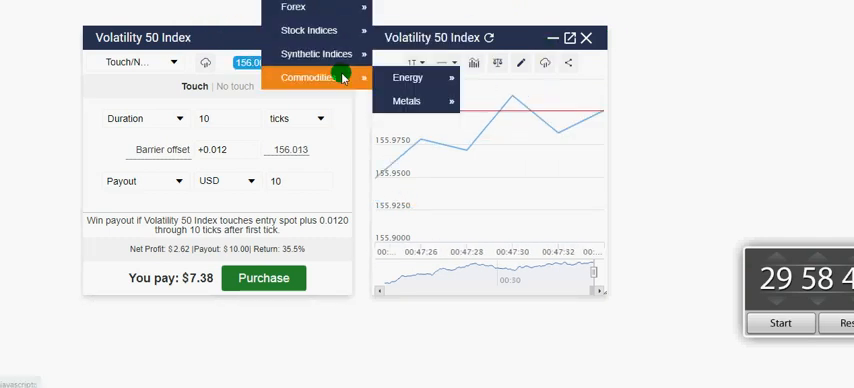
mouse_move(316, 54)
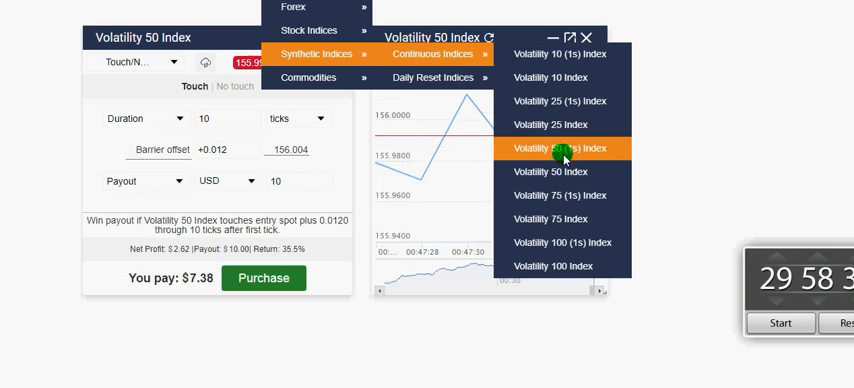
click(552, 148)
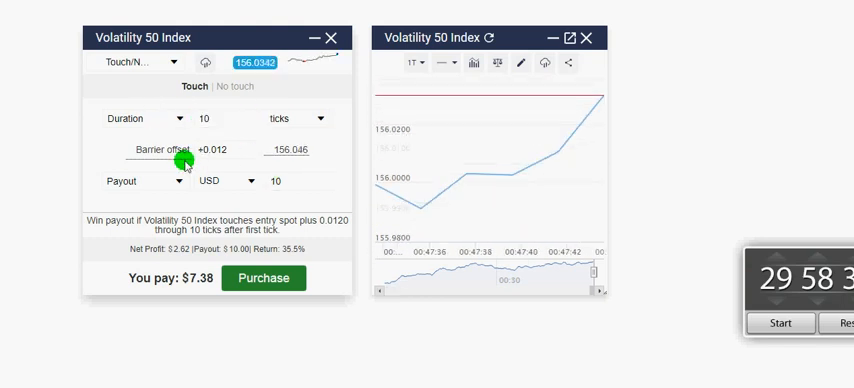
click(228, 149)
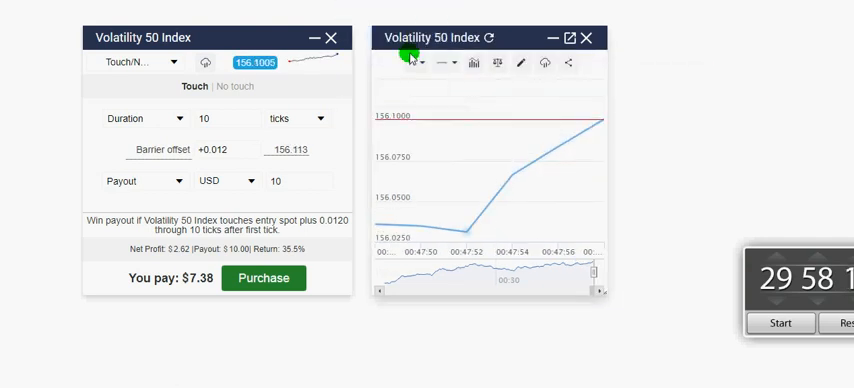
Purchase the Volatility 50 Index Touch contract, which wins $2.62 profit.
click(410, 63)
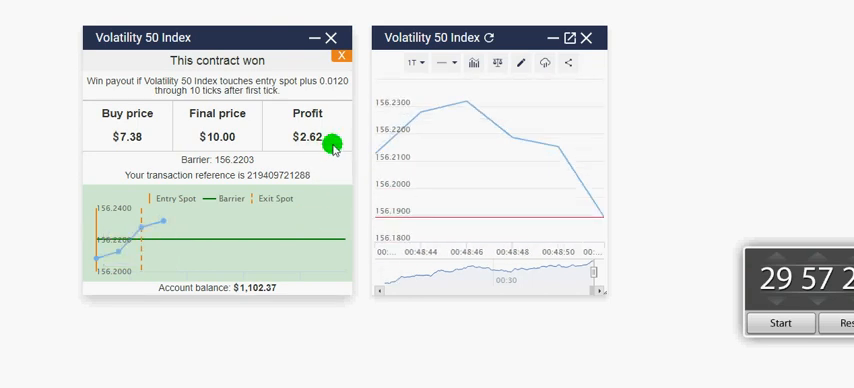
Dismiss the won result and buy another Touch contract for $7.38.
click(341, 54)
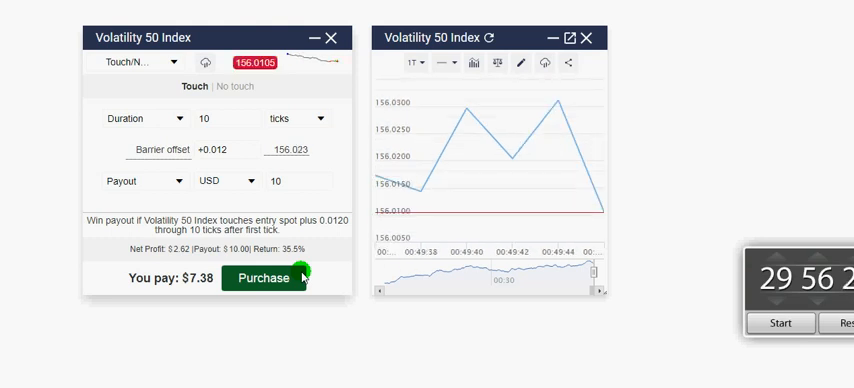
click(263, 278)
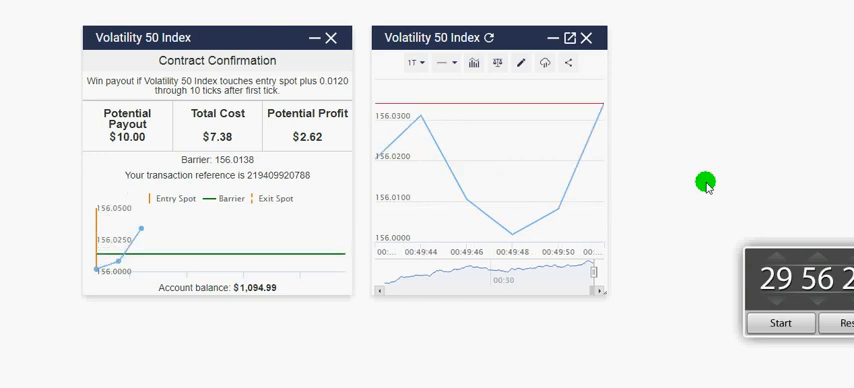
mouse_move(165, 244)
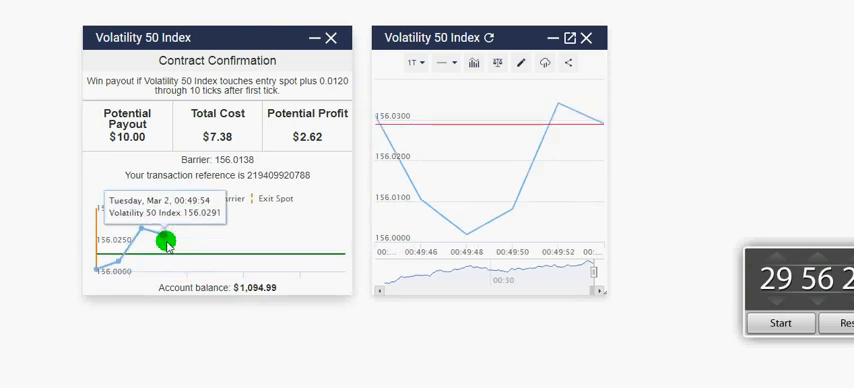